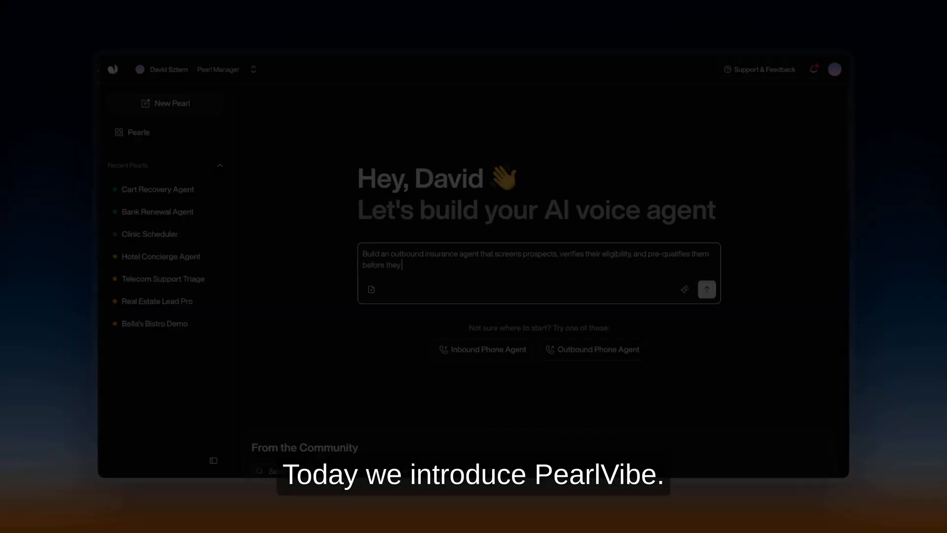
Submit the outbound insurance agent description ending '...reach my team' to generate the agent
text(reach my team.)
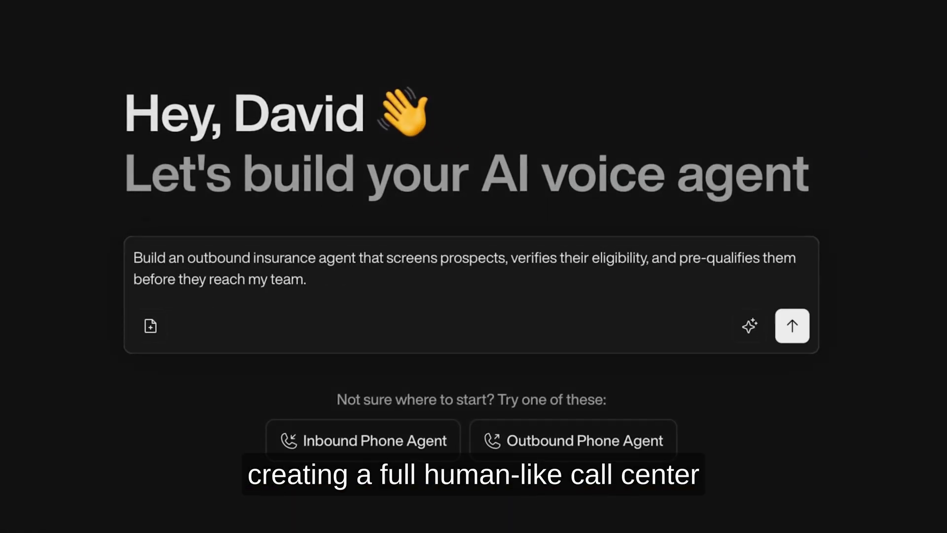
click(791, 325)
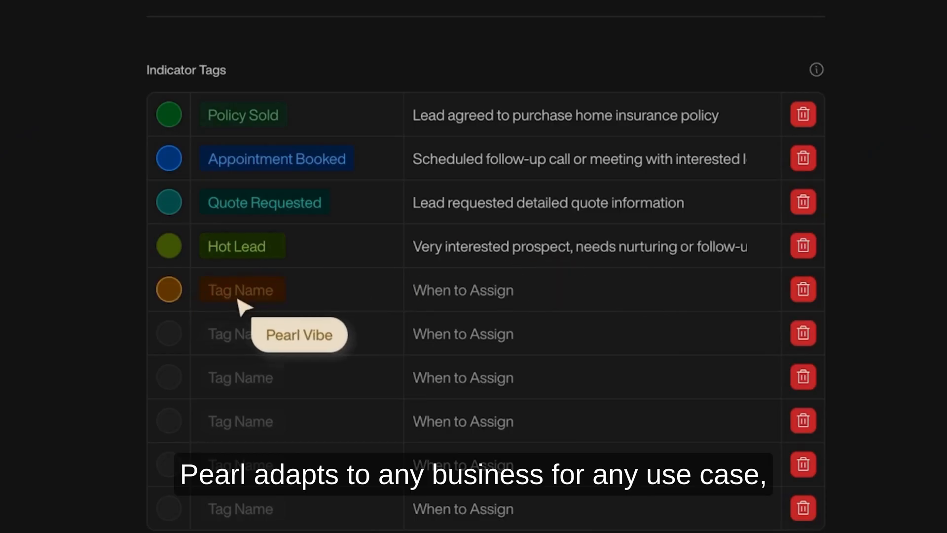
Review the Indicator Tags table listing Policy Sold, Appointment Booked, Quote Requested and Hot Lead
scroll(down, 3)
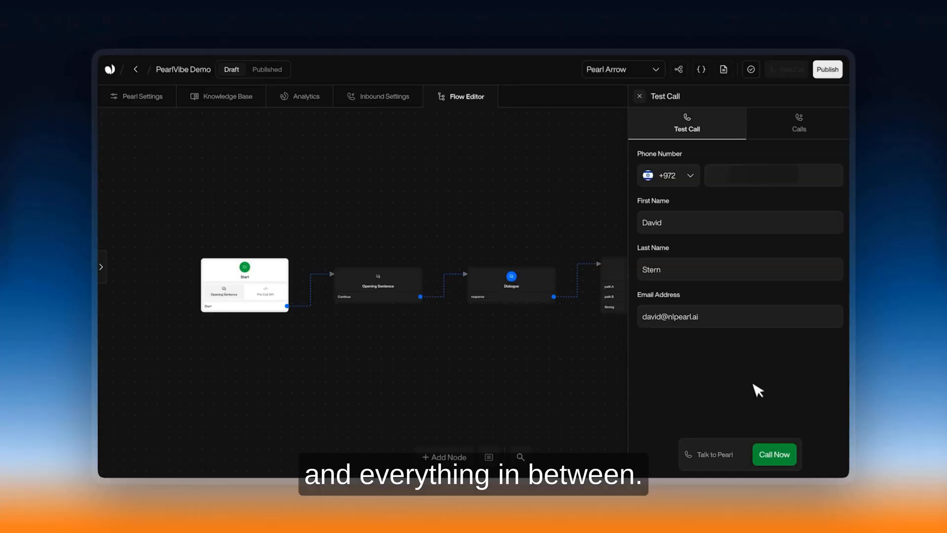
Place a test call to the generated agent via Call Now
click(773, 453)
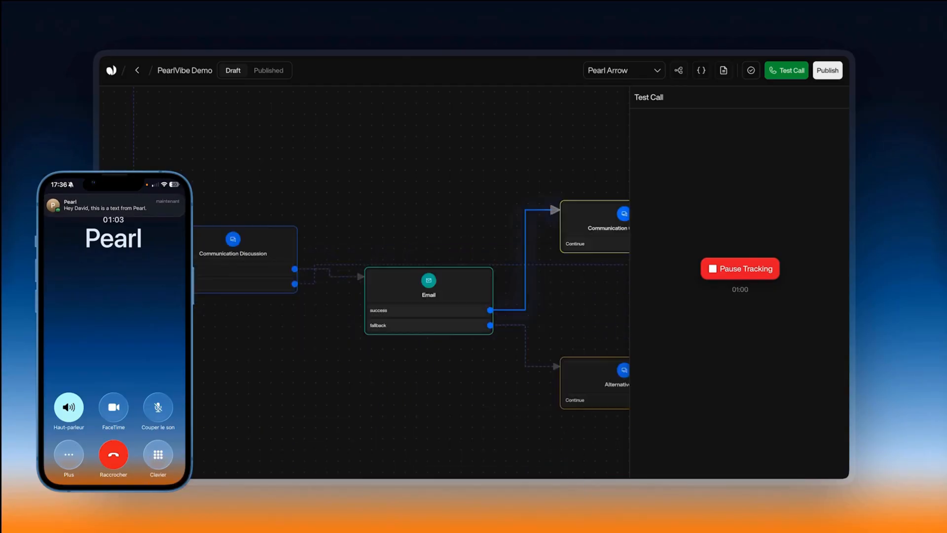
Ask Pearl to integrate Salesforce CRM and automatically update lead status after each call
text(Integrate to my Salesforce CRM and automatically update the lead status post)
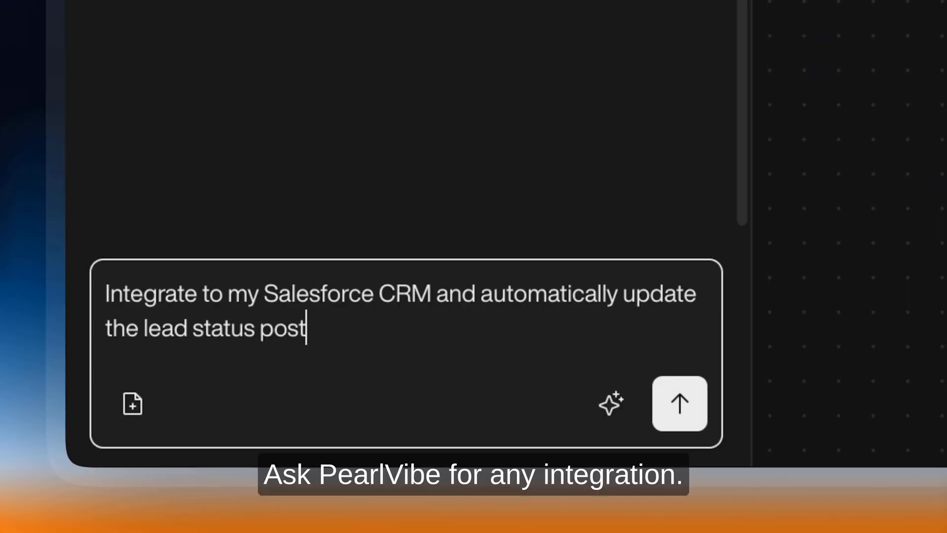
click(679, 403)
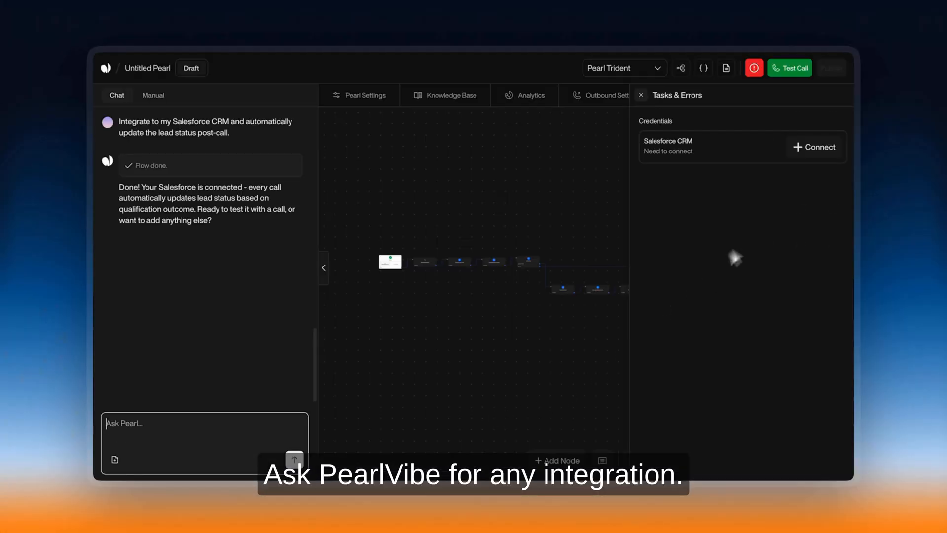